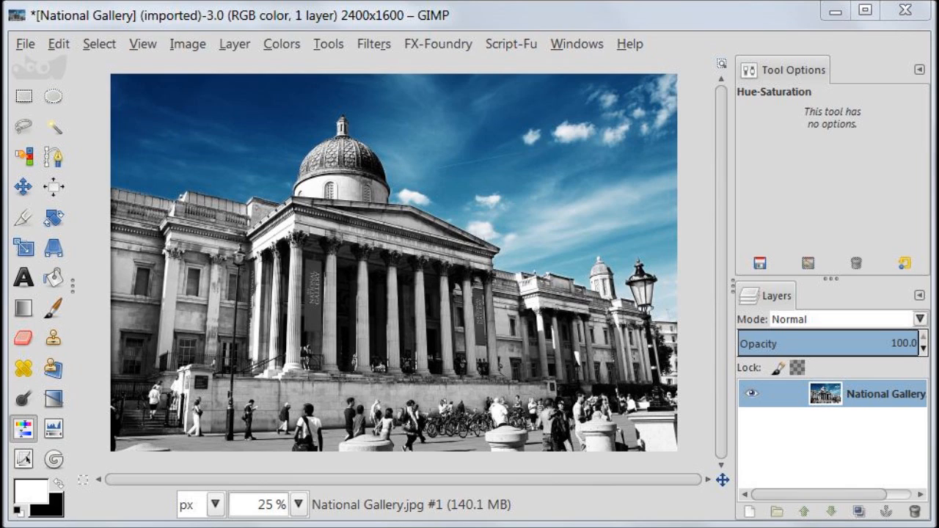
Step: Revert to the original full-colour National Gallery.jpg as a single layer
{"action": "left_click", "coordinate": [23, 97]}
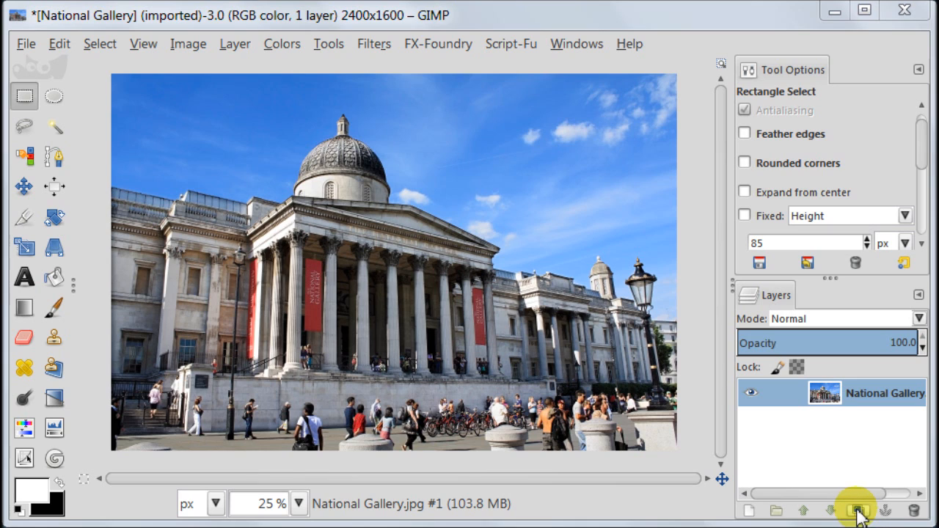
Step: Duplicate the photo layer, desaturate the copy by Luminosity and blend it as Overlay
{"action": "left_click", "coordinate": [857, 511]}
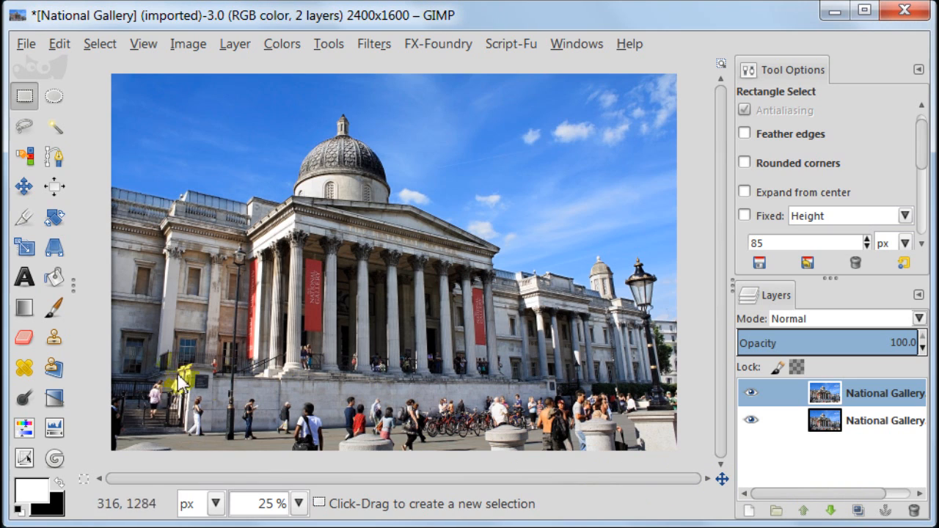
{"action": "left_click", "coordinate": [53, 399]}
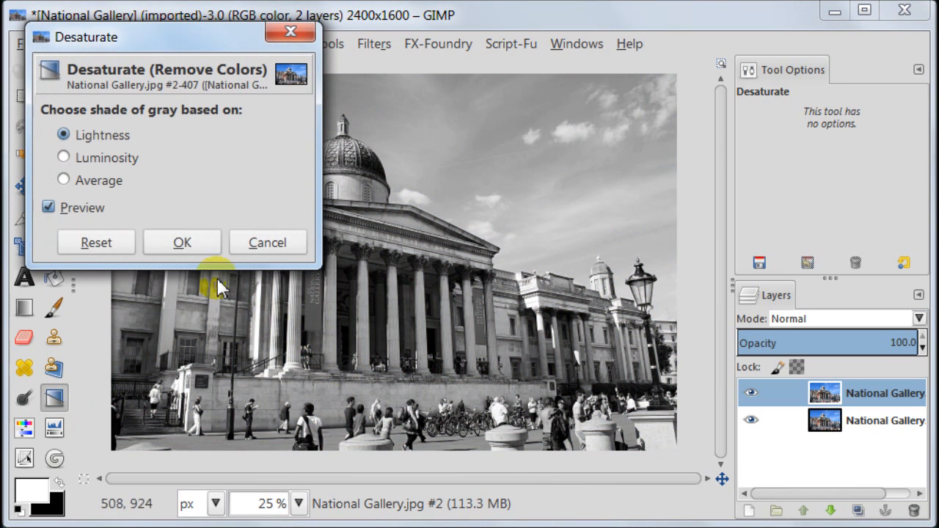
{"action": "left_click", "coordinate": [63, 157]}
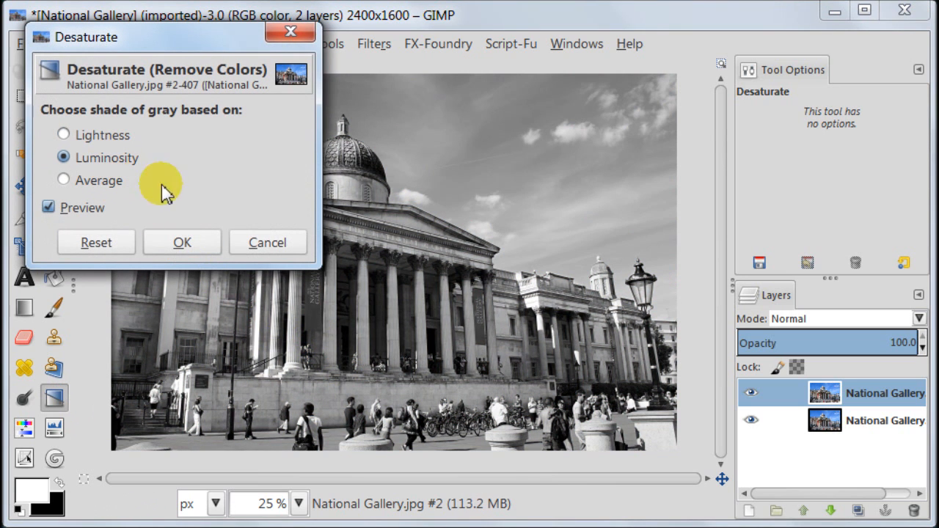
{"action": "left_click", "coordinate": [182, 242]}
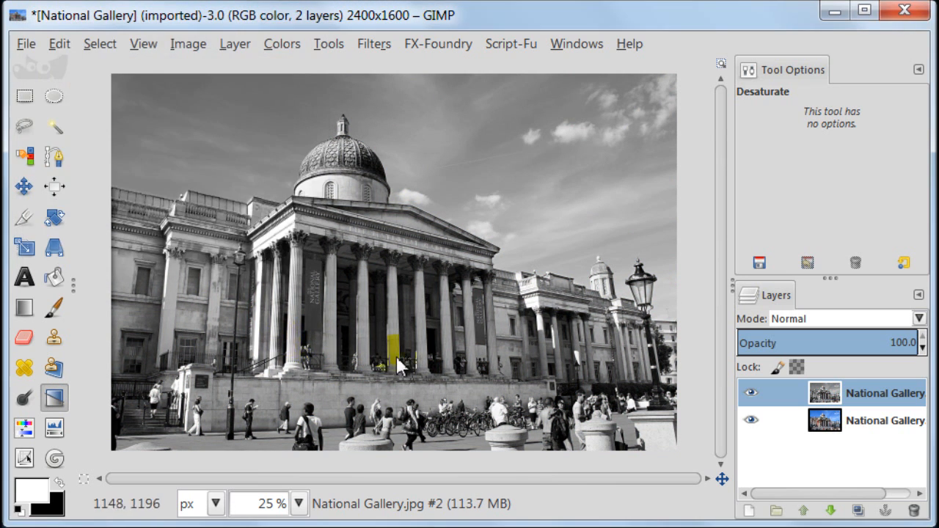
{"action": "left_click", "coordinate": [918, 317]}
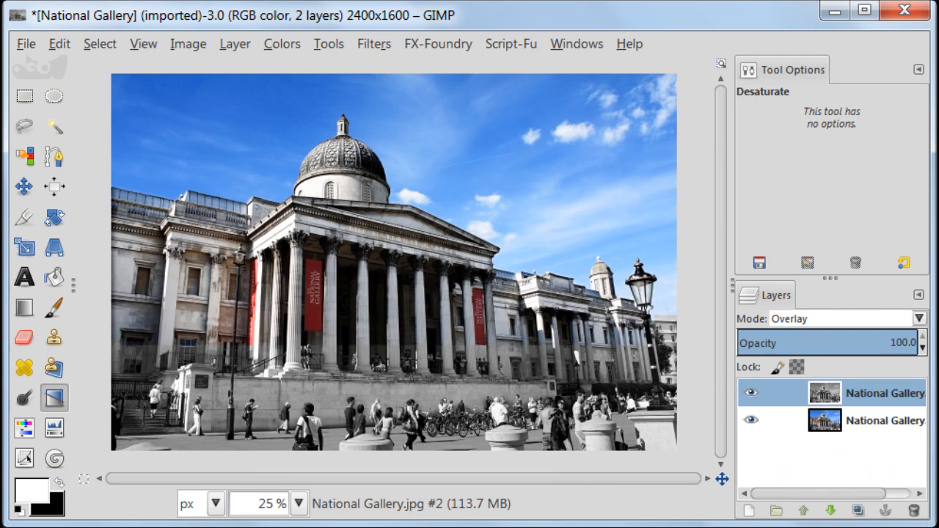
Step: Duplicate the grey overlay layer again for a second Overlay copy
{"action": "left_click", "coordinate": [857, 511]}
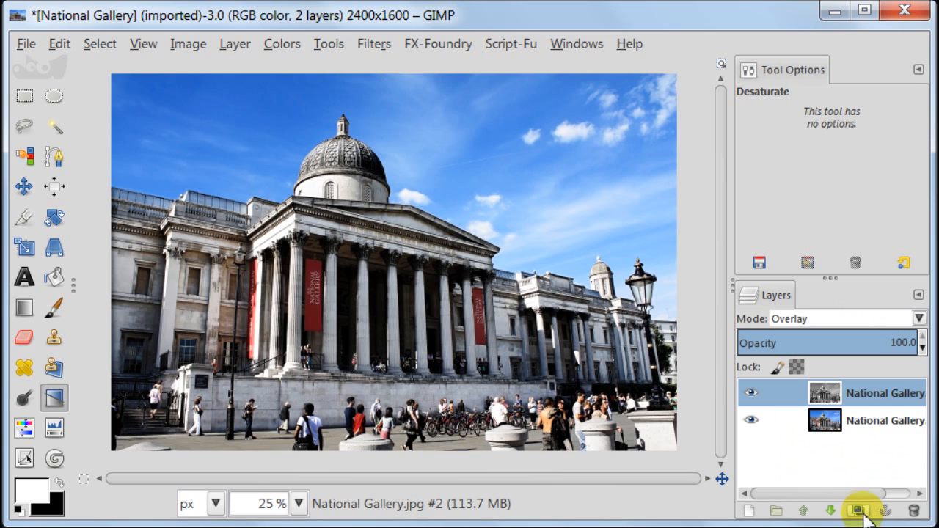
{"action": "left_click", "coordinate": [859, 511]}
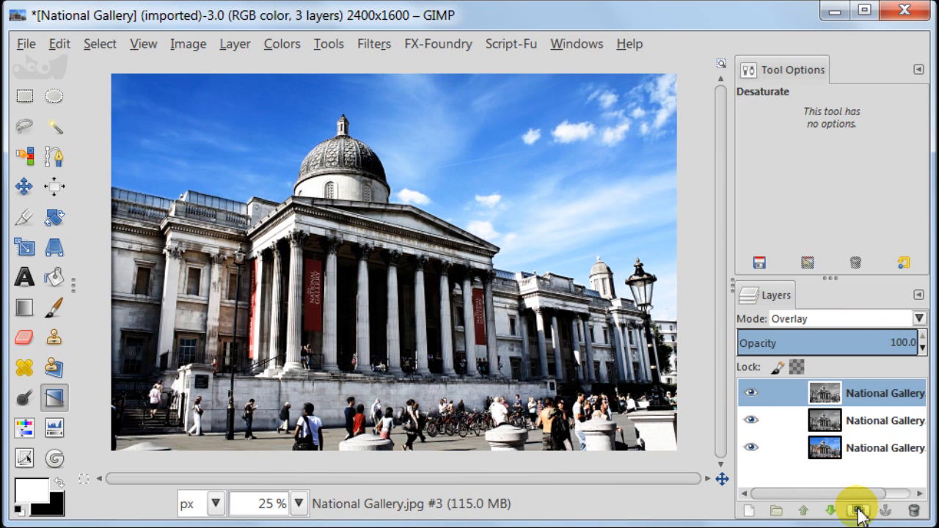
{"action": "mouse_move", "coordinate": [873, 322]}
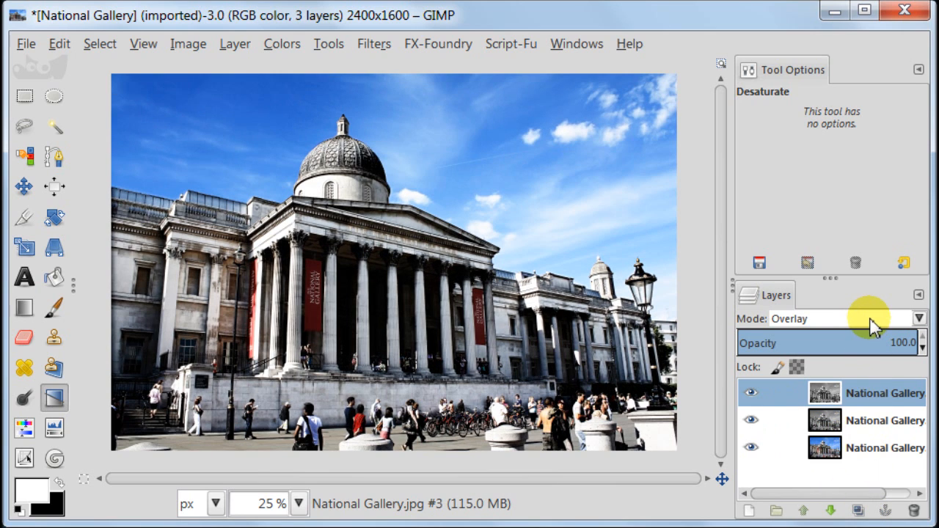
{"action": "left_click", "coordinate": [918, 319]}
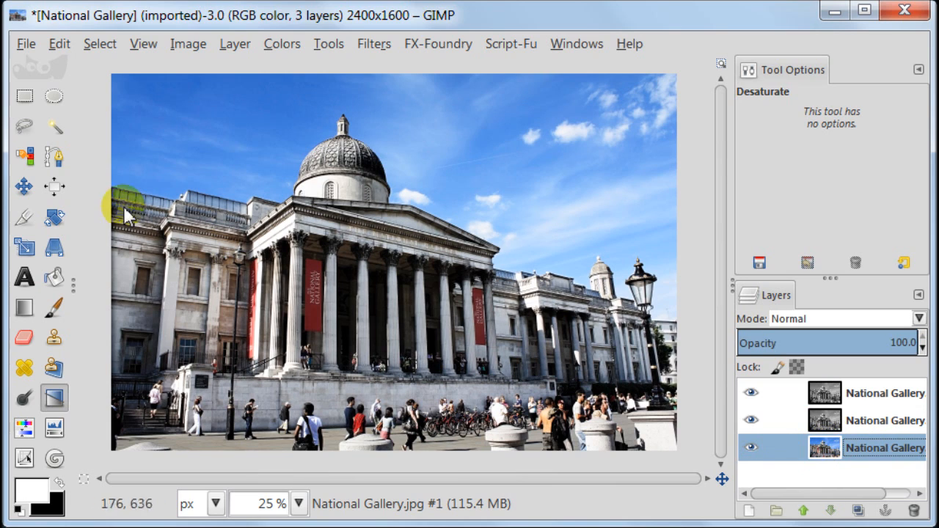
Step: Fuzzy-select the sky on the bottom colour layer and zoom in to check the edges
{"action": "left_click", "coordinate": [53, 126]}
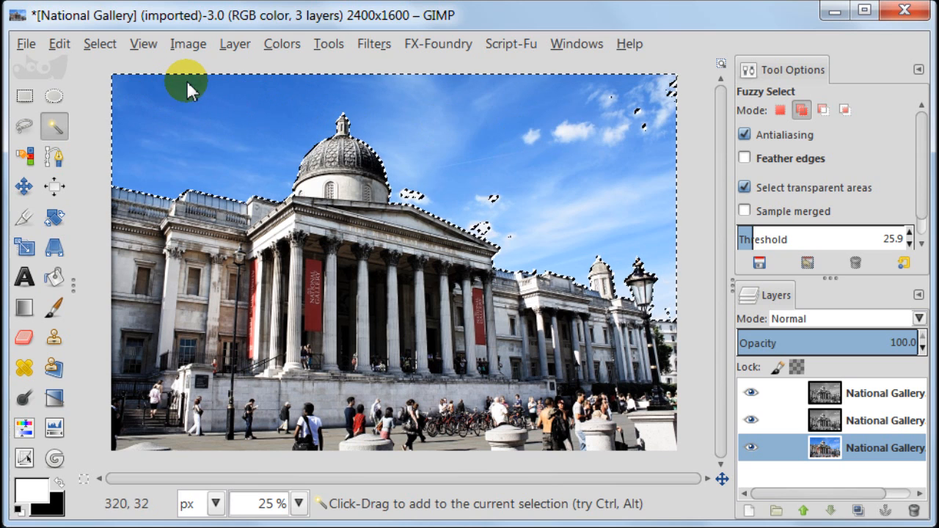
{"action": "mouse_move", "coordinate": [422, 194]}
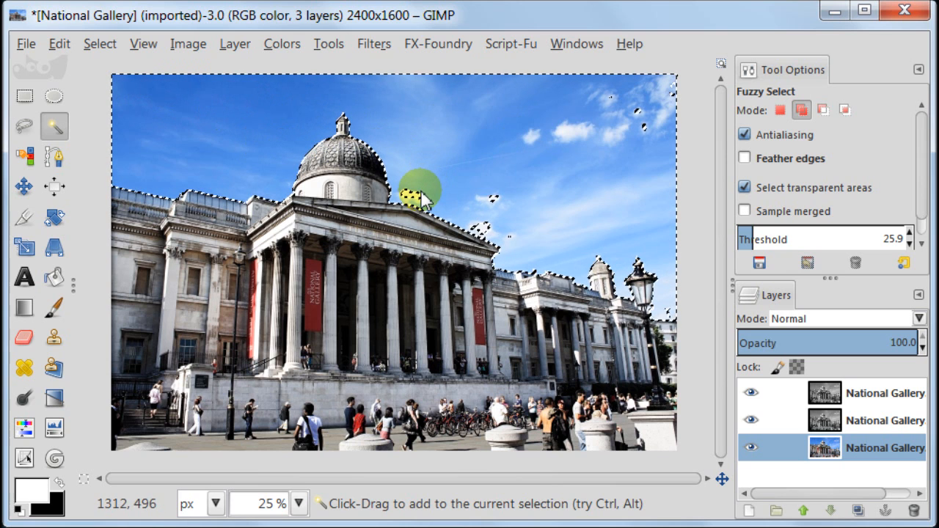
{"action": "mouse_move", "coordinate": [496, 235]}
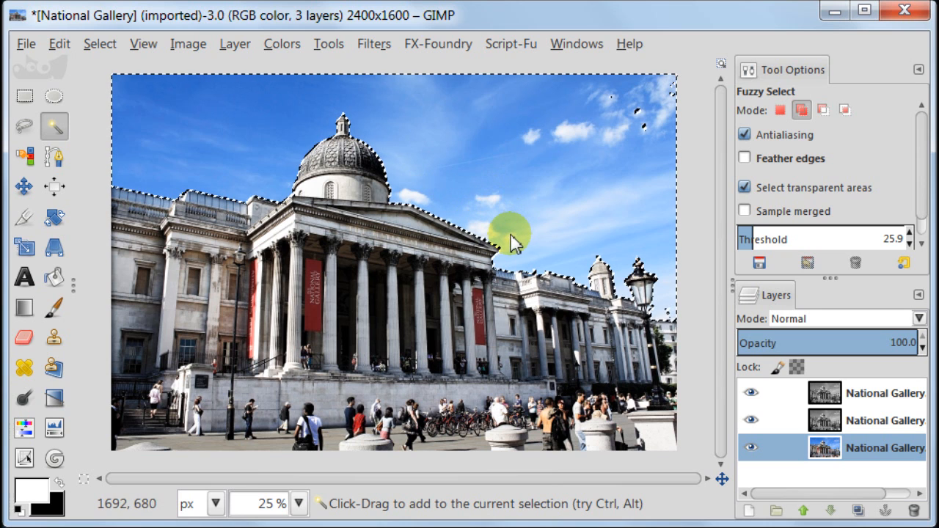
{"action": "mouse_move", "coordinate": [645, 132]}
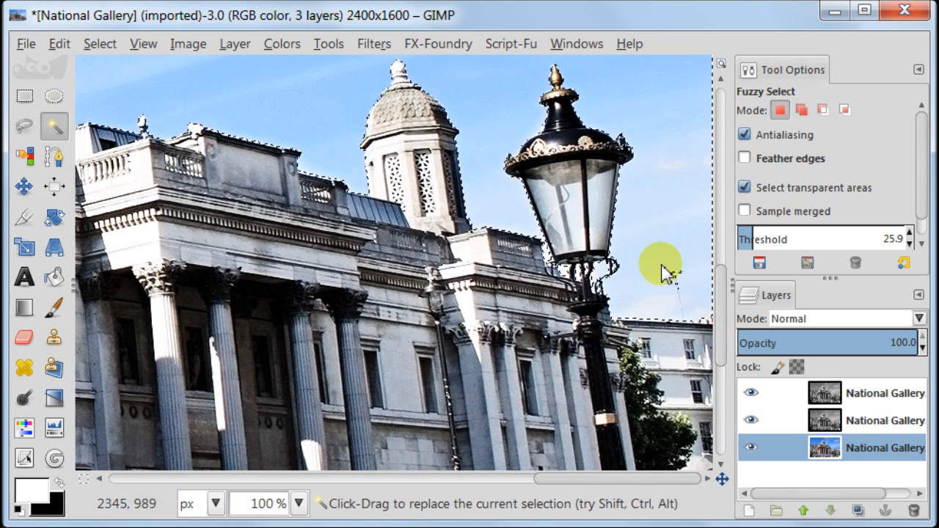
{"action": "scroll", "scroll_direction": "down", "scroll_amount": 3}
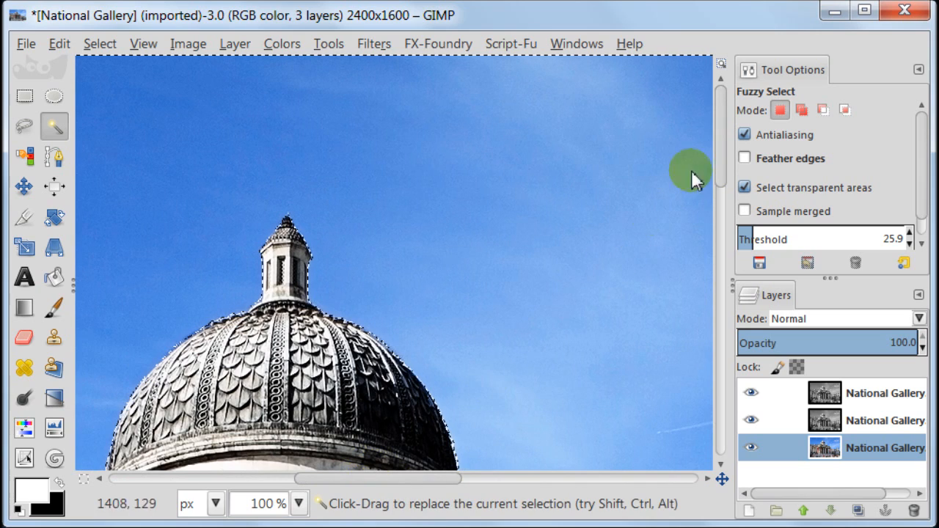
{"action": "scroll", "scroll_direction": "down", "scroll_amount": 3}
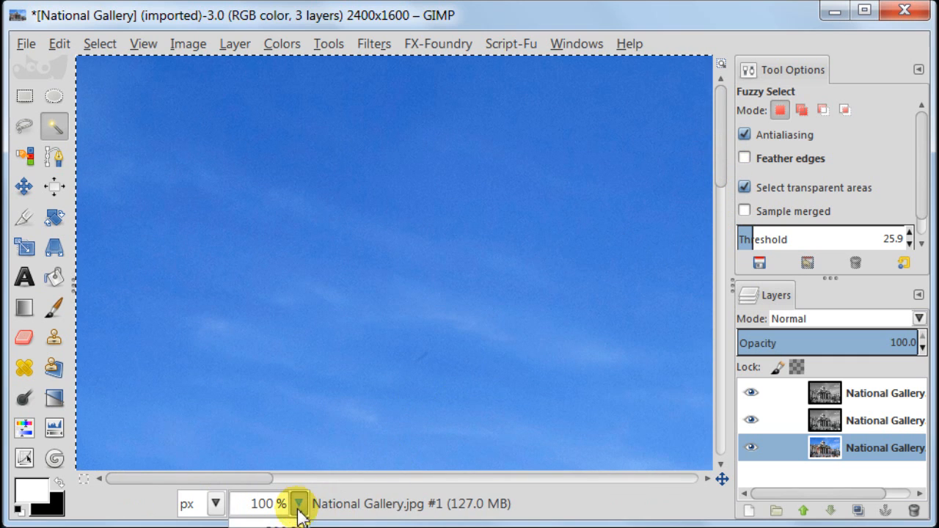
Step: Zoom out and grow the sky selection by 1 pixel
{"action": "left_click", "coordinate": [300, 503]}
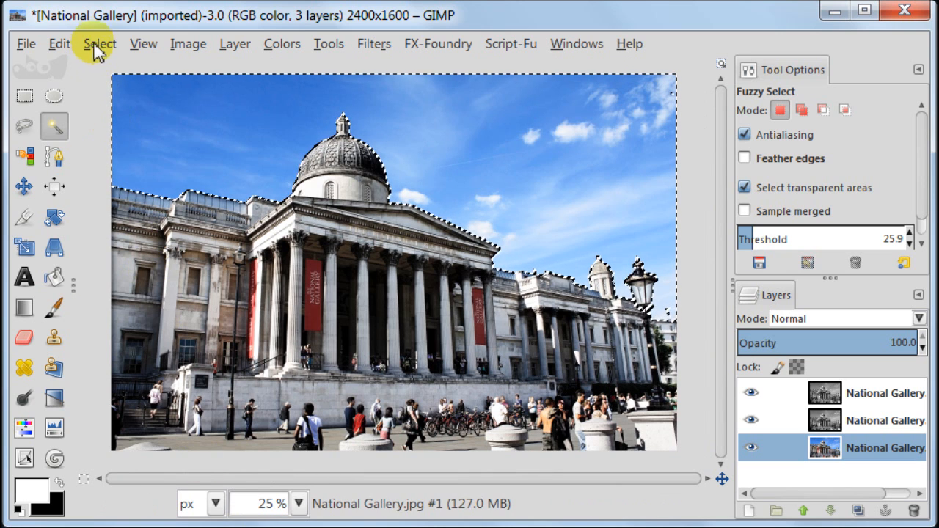
{"action": "left_click", "coordinate": [100, 44]}
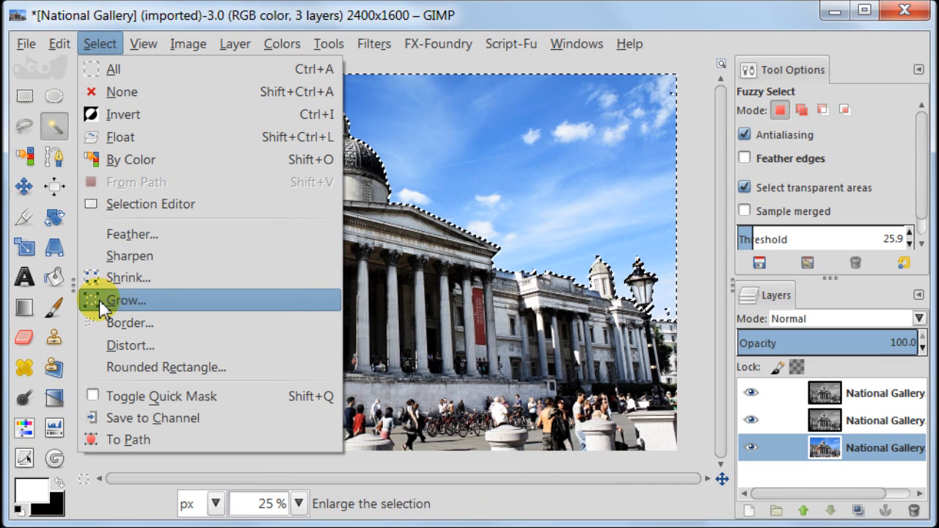
{"action": "left_click", "coordinate": [126, 299]}
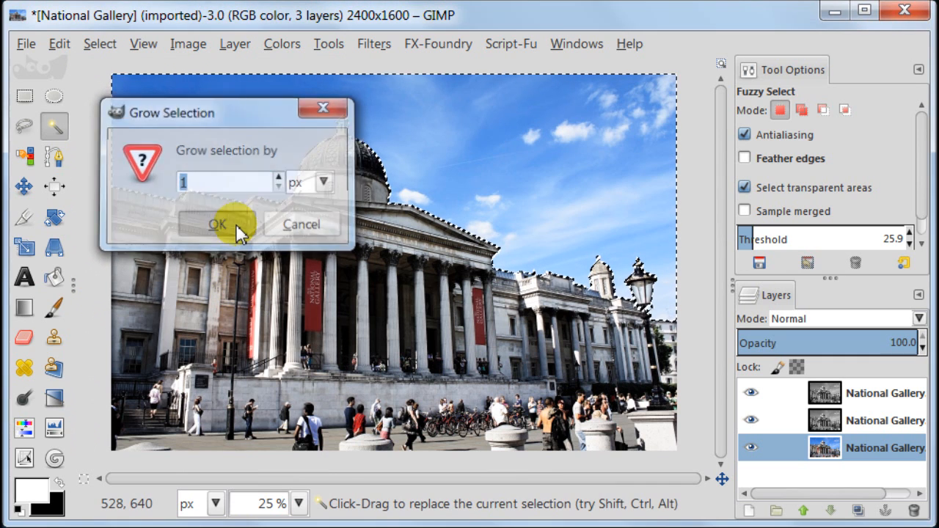
{"action": "left_click", "coordinate": [217, 223]}
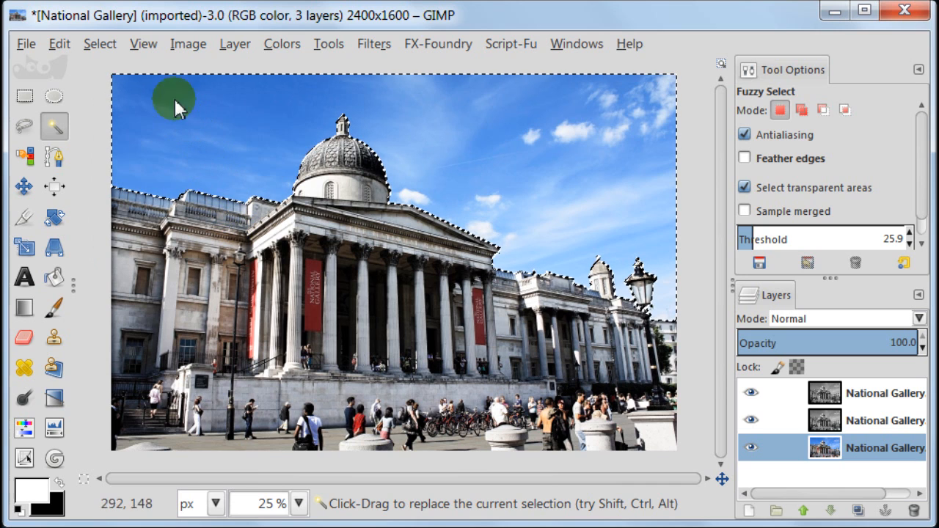
Step: Feather the sky selection by 5 pixels
{"action": "left_click", "coordinate": [99, 44]}
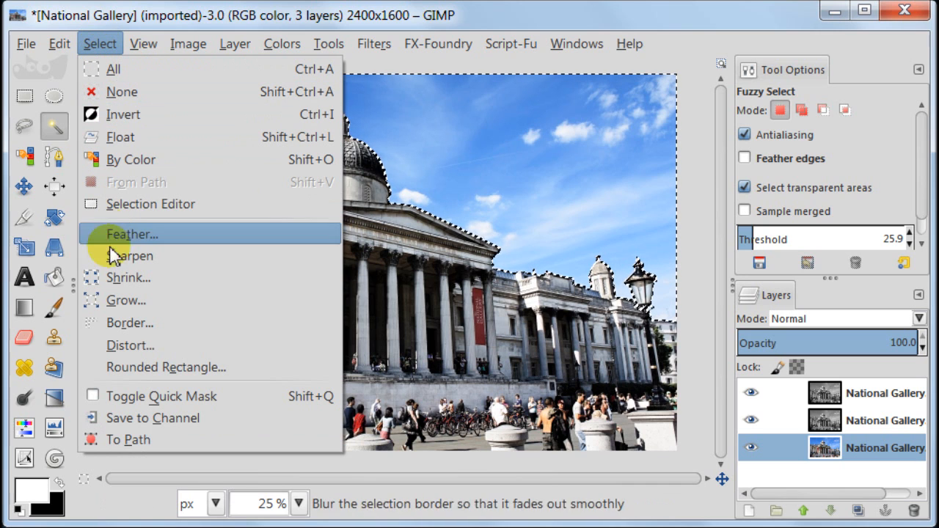
{"action": "mouse_move", "coordinate": [154, 234]}
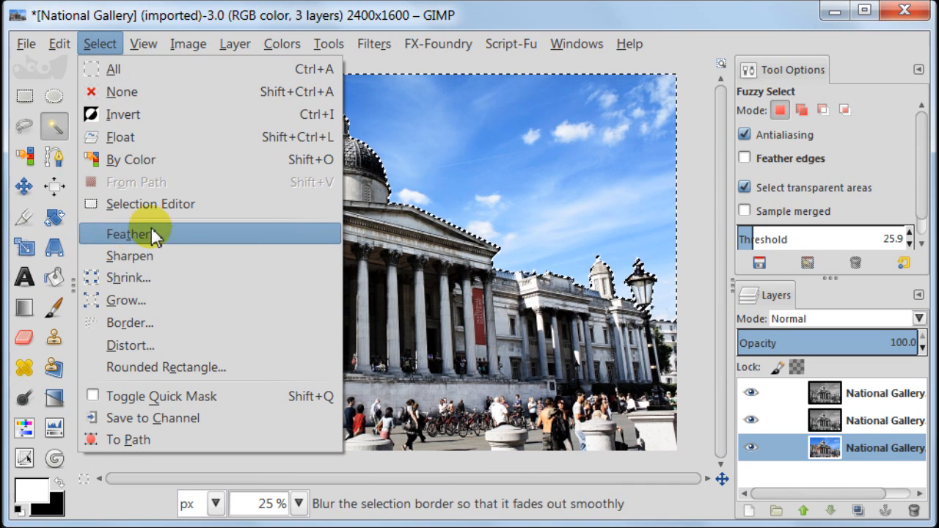
{"action": "left_click", "coordinate": [128, 233]}
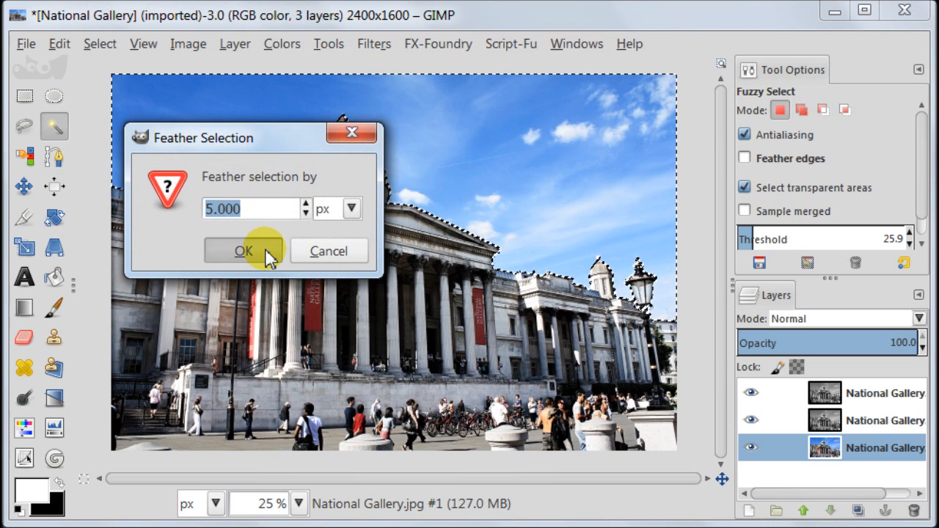
{"action": "left_click", "coordinate": [243, 250]}
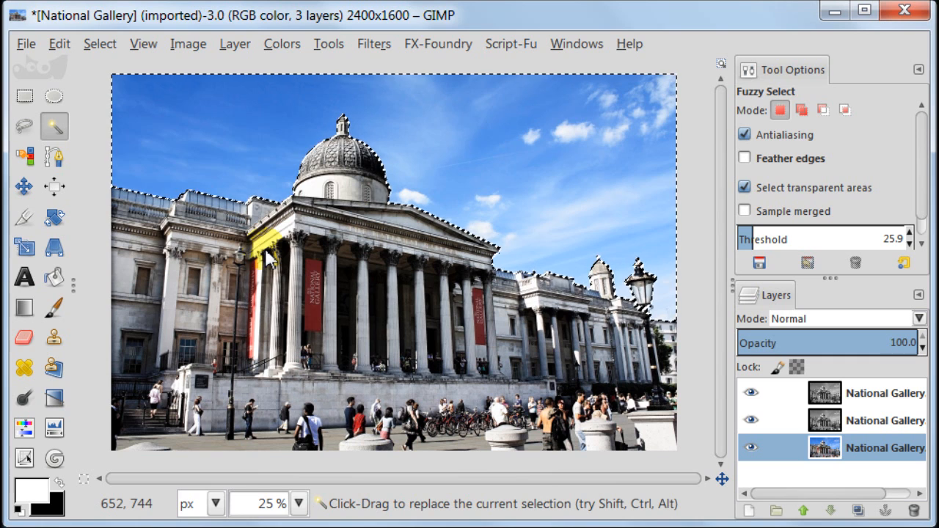
Step: Copy and paste the selected sky as a new layer and rename it SKY
{"action": "left_click", "coordinate": [58, 44]}
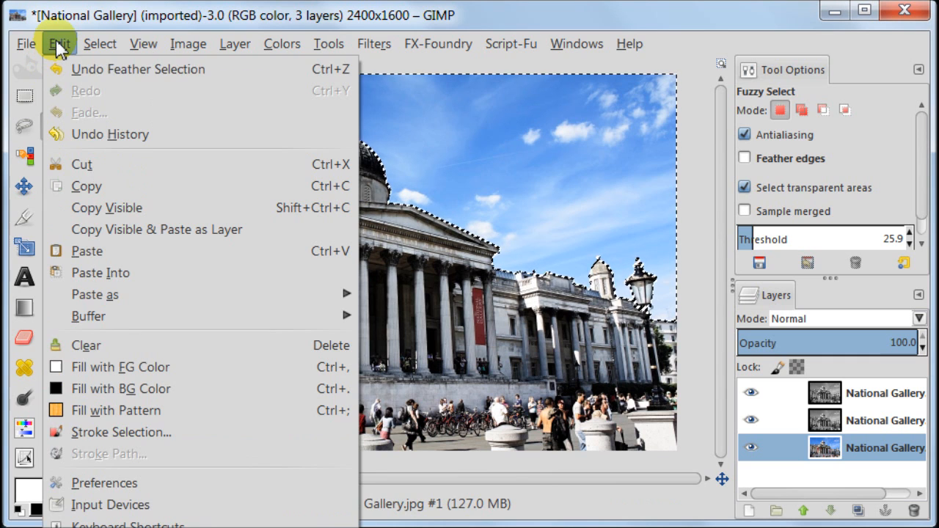
{"action": "mouse_move", "coordinate": [85, 185]}
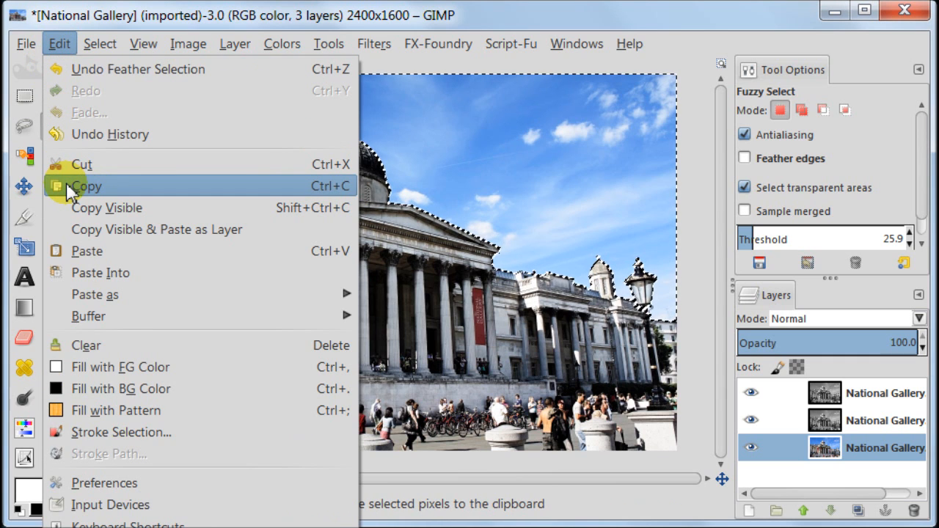
{"action": "left_click", "coordinate": [85, 185]}
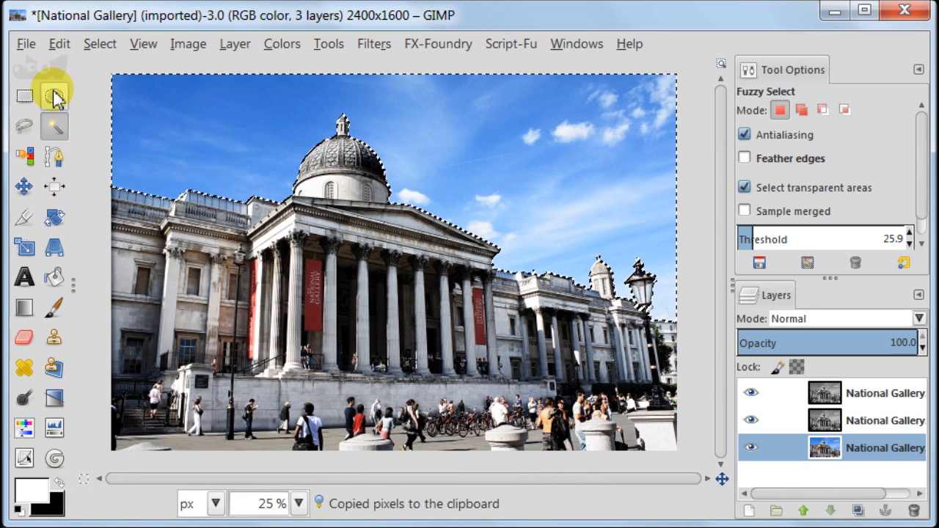
{"action": "left_click", "coordinate": [58, 44]}
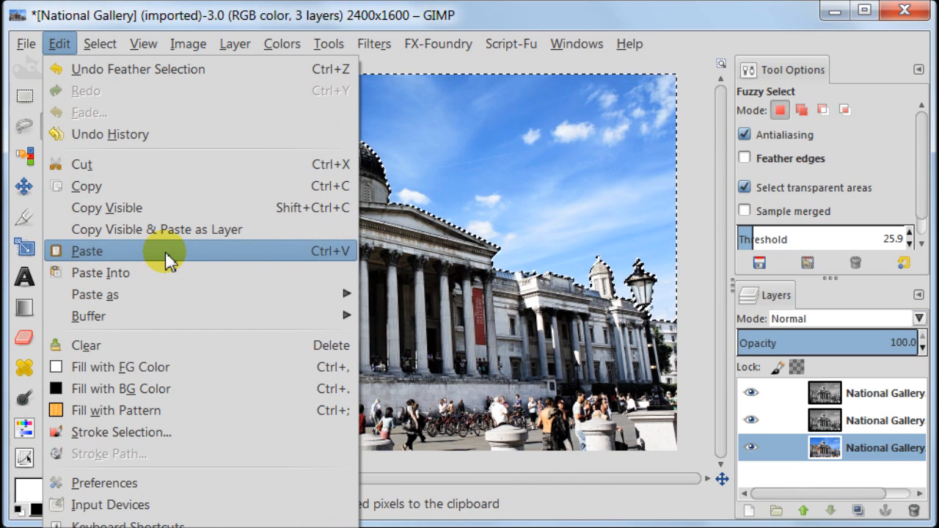
{"action": "left_click", "coordinate": [87, 251]}
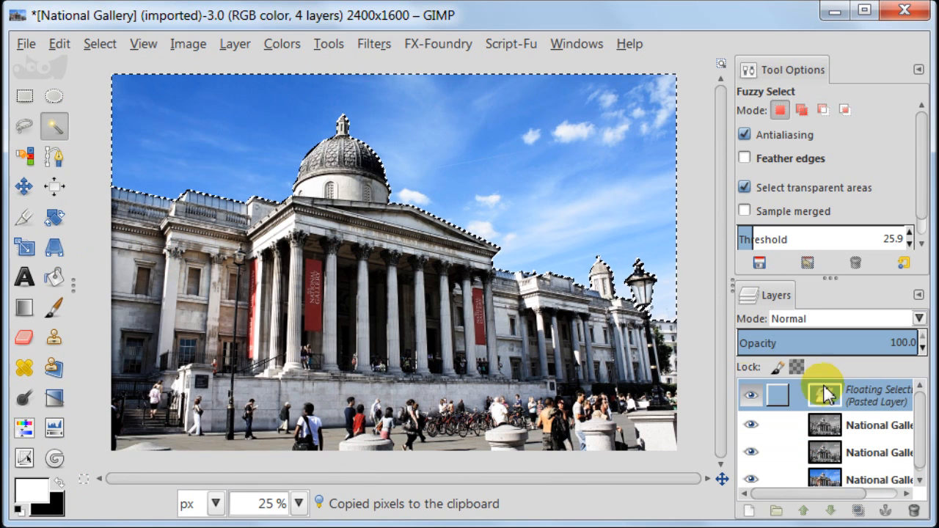
{"action": "double_click", "coordinate": [877, 395]}
{"action": "type", "text": "SKY"}
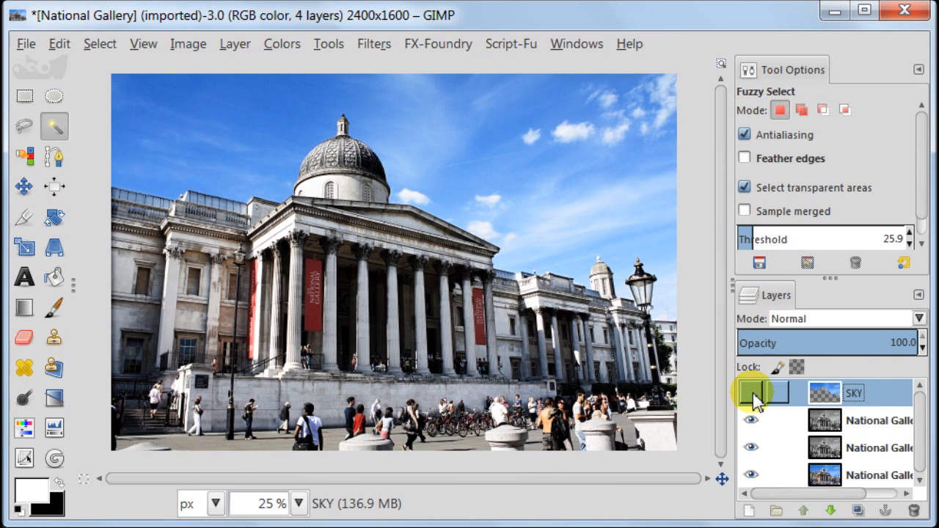
Step: Hide SKY, merge the visible National Gallery layers into one, then show SKY again
{"action": "left_click", "coordinate": [187, 44]}
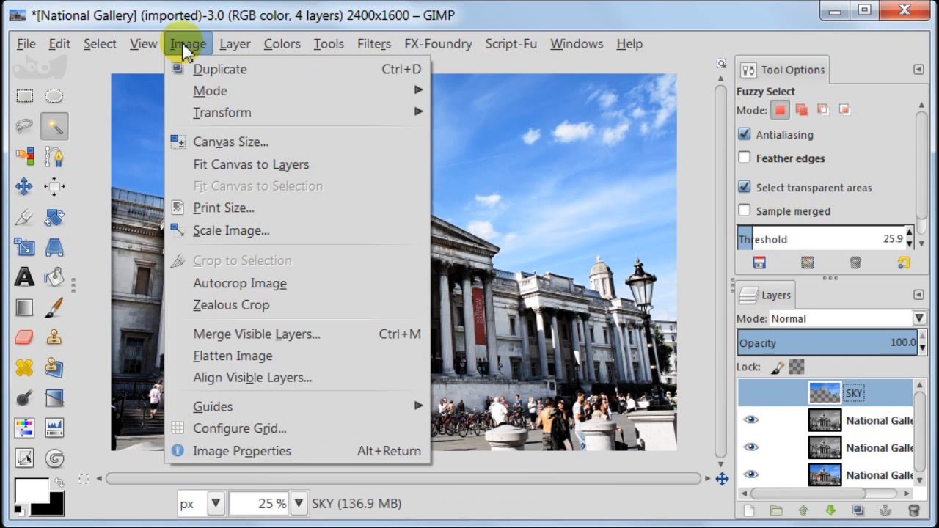
{"action": "mouse_move", "coordinate": [257, 334]}
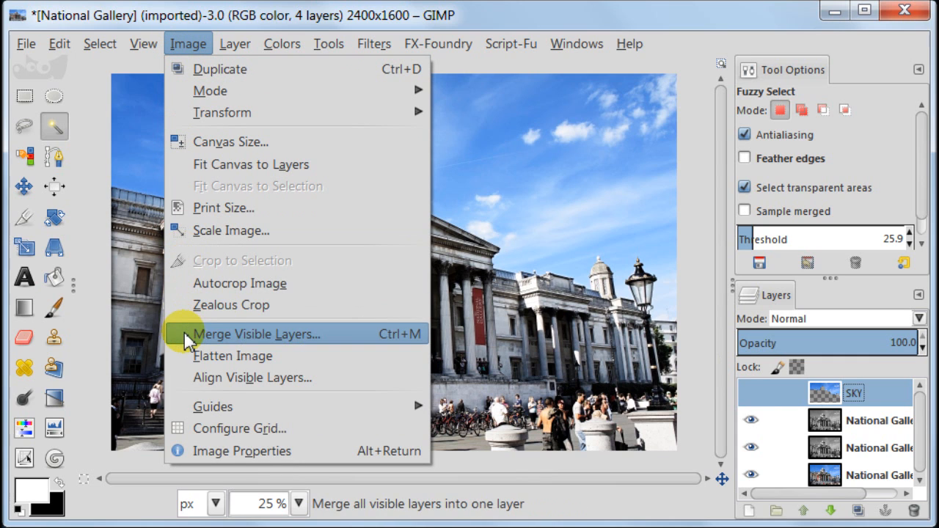
{"action": "left_click", "coordinate": [256, 334]}
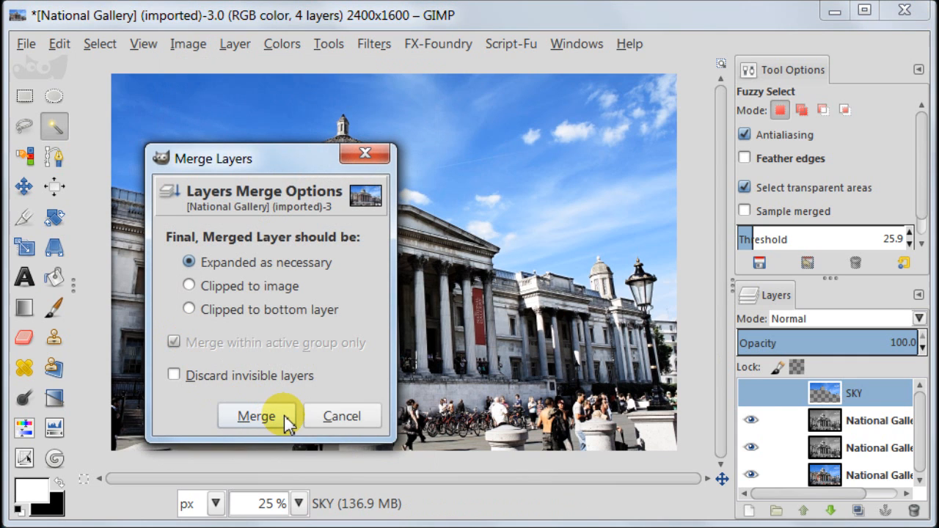
{"action": "left_click", "coordinate": [255, 417]}
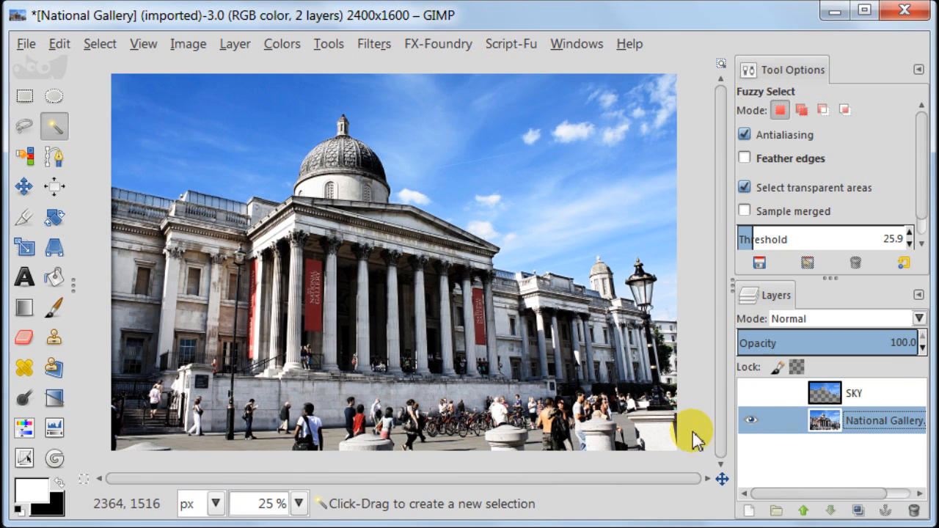
{"action": "left_click", "coordinate": [750, 394]}
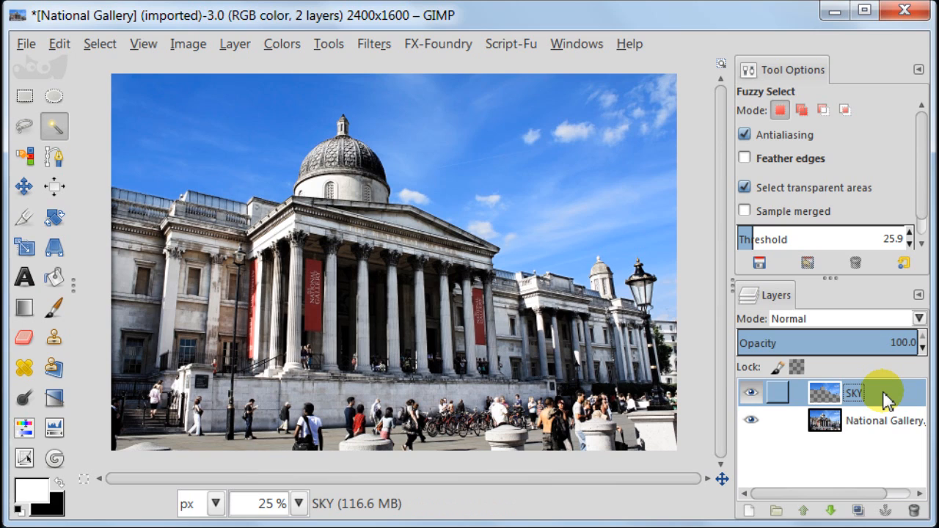
Step: Duplicate SKY as a layer named hd blended in Hard light
{"action": "left_click", "coordinate": [858, 510]}
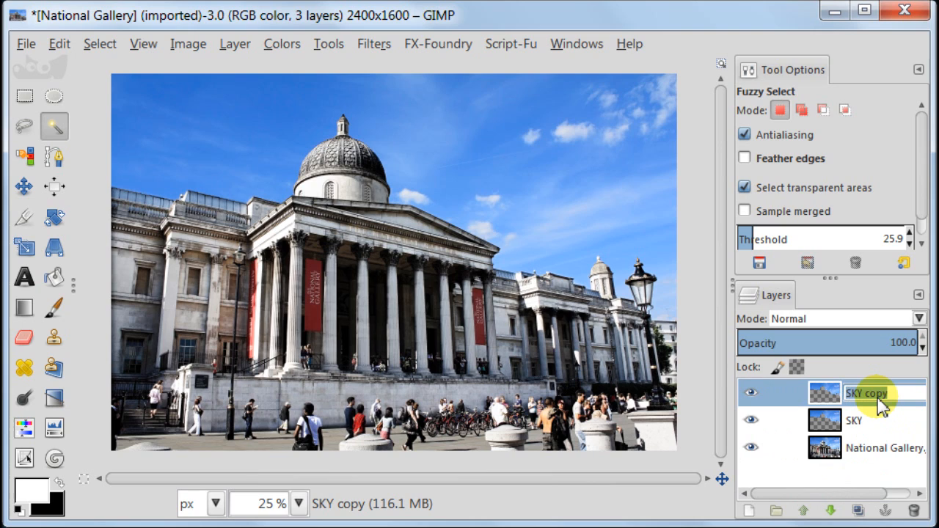
{"action": "type", "text": "hd"}
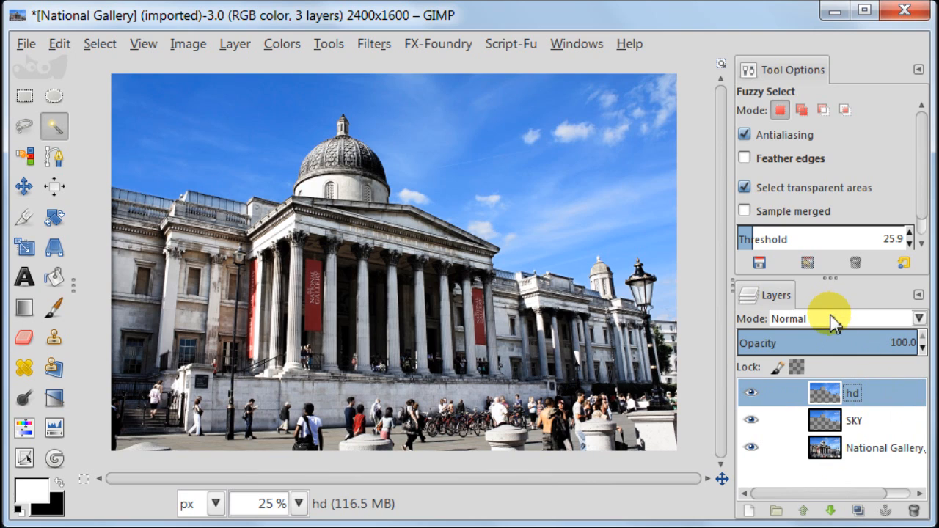
{"action": "left_click", "coordinate": [918, 317]}
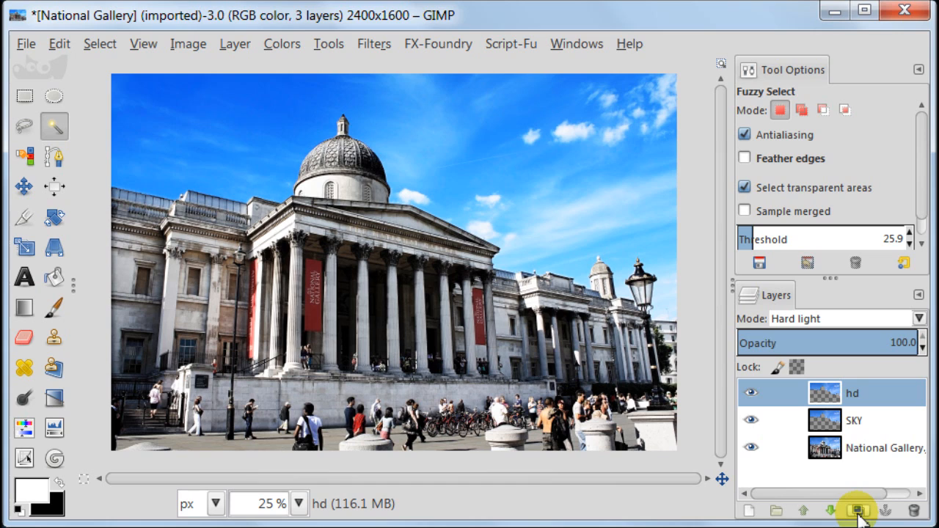
Step: Duplicate hd as a layer named m blended in Multiply
{"action": "left_click", "coordinate": [858, 510]}
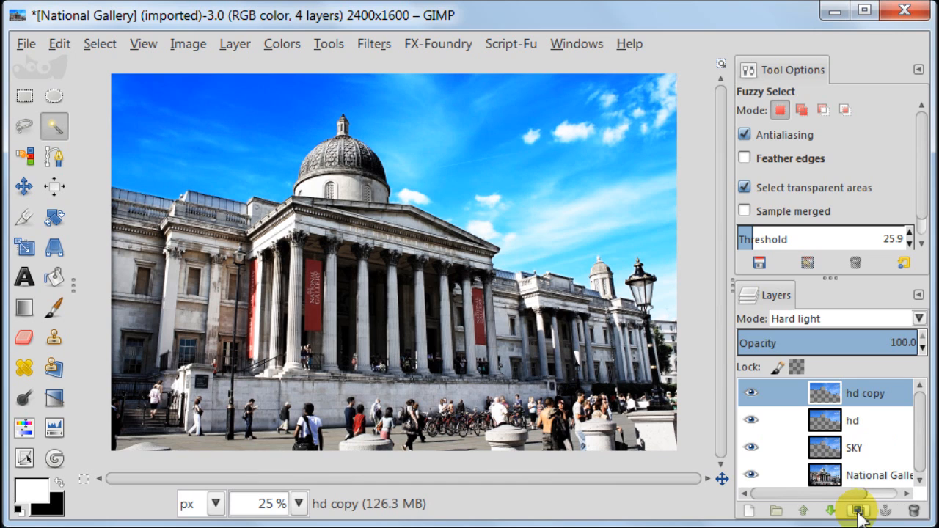
{"action": "double_click", "coordinate": [866, 393]}
{"action": "type", "text": "m"}
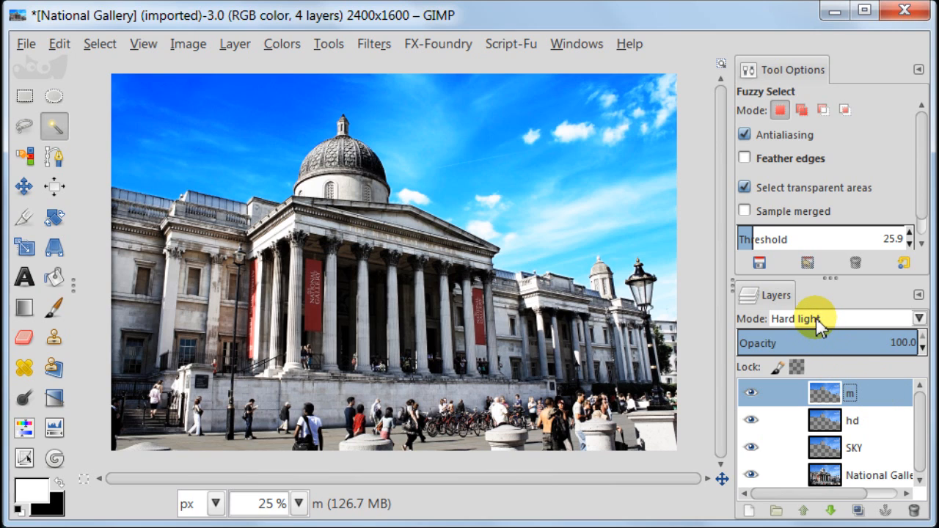
{"action": "left_click", "coordinate": [918, 316]}
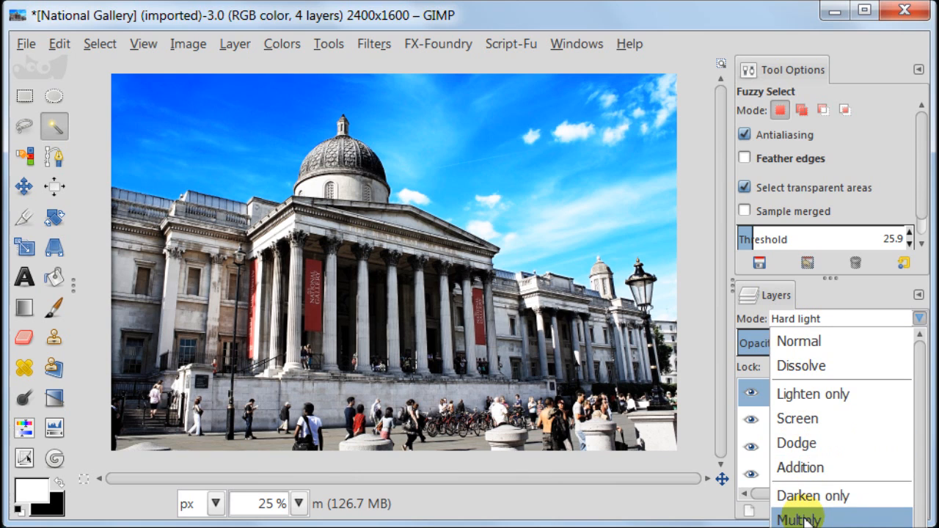
{"action": "left_click", "coordinate": [798, 518]}
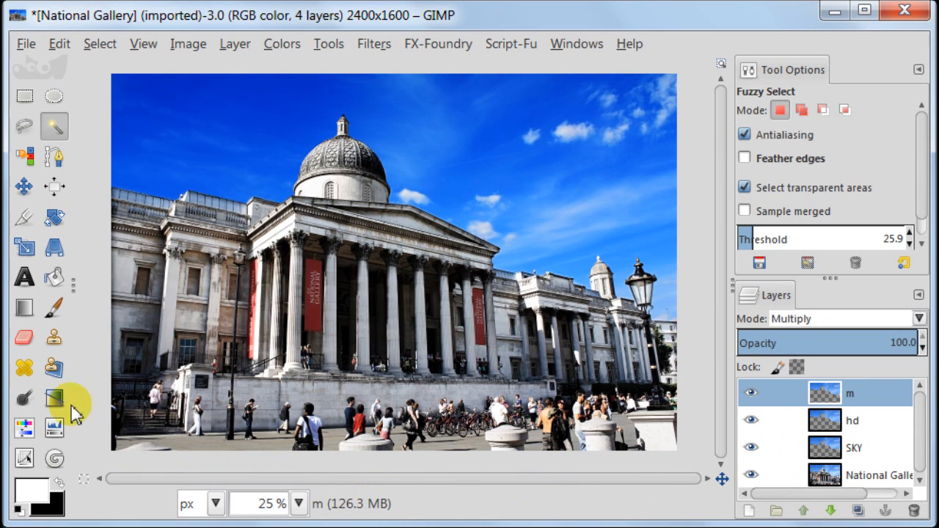
Step: Desaturate layer m by Luminosity so it only deepens the sky
{"action": "left_click", "coordinate": [53, 399]}
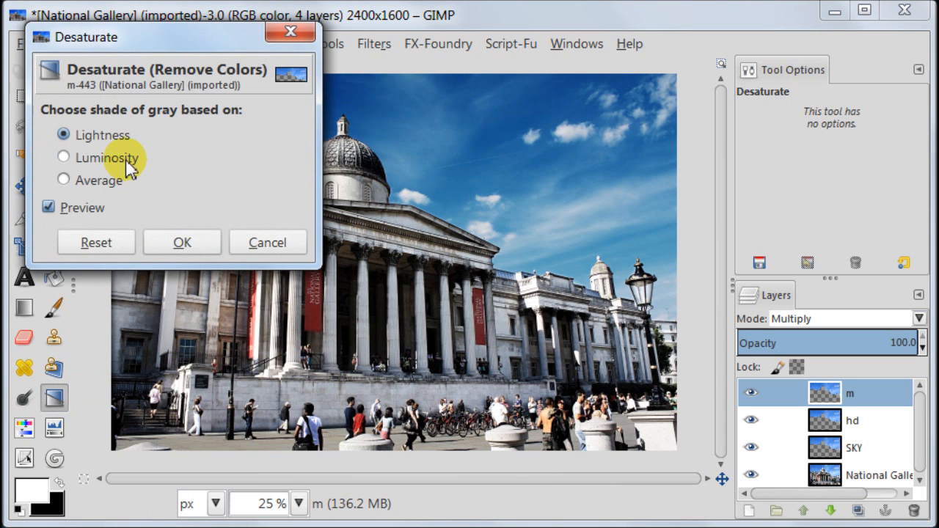
{"action": "left_click", "coordinate": [63, 157]}
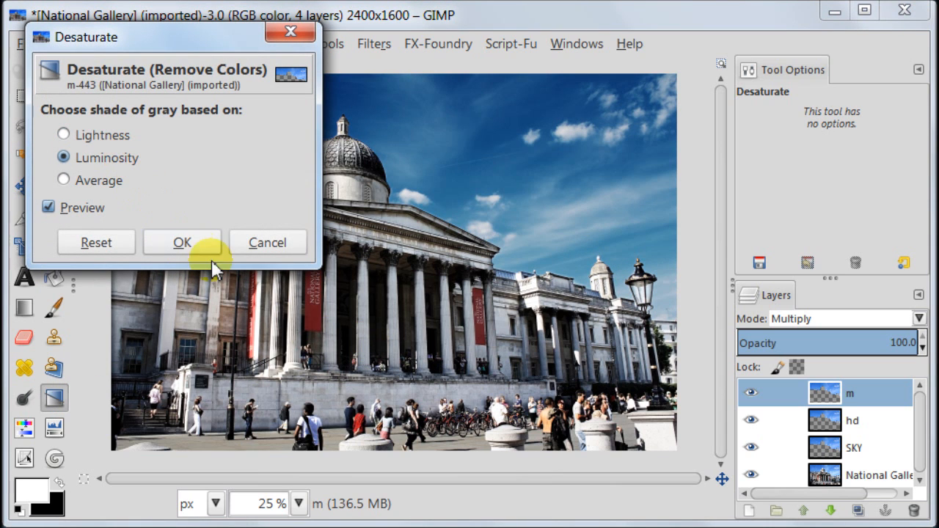
{"action": "left_click", "coordinate": [182, 243]}
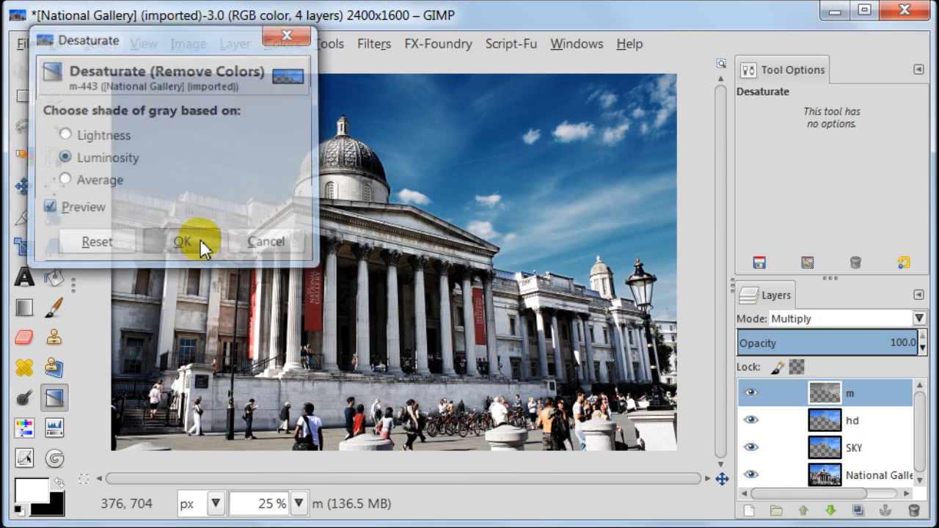
{"action": "left_click", "coordinate": [182, 241]}
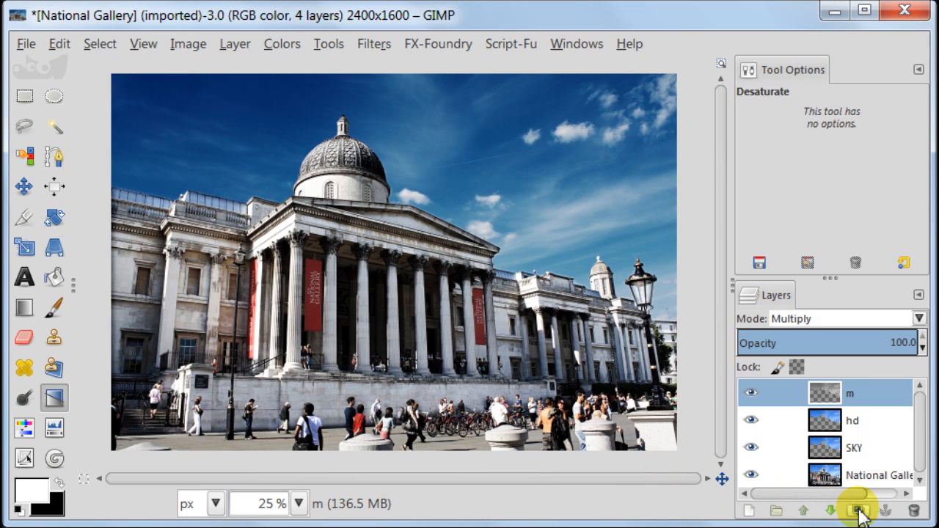
Step: Duplicate layer m and set the copy to Overlay
{"action": "left_click", "coordinate": [859, 511]}
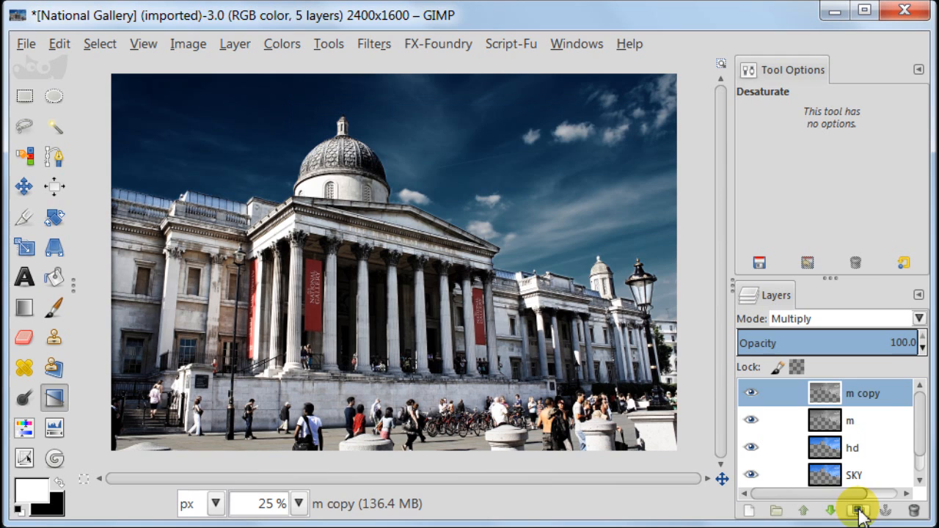
{"action": "left_click", "coordinate": [918, 318]}
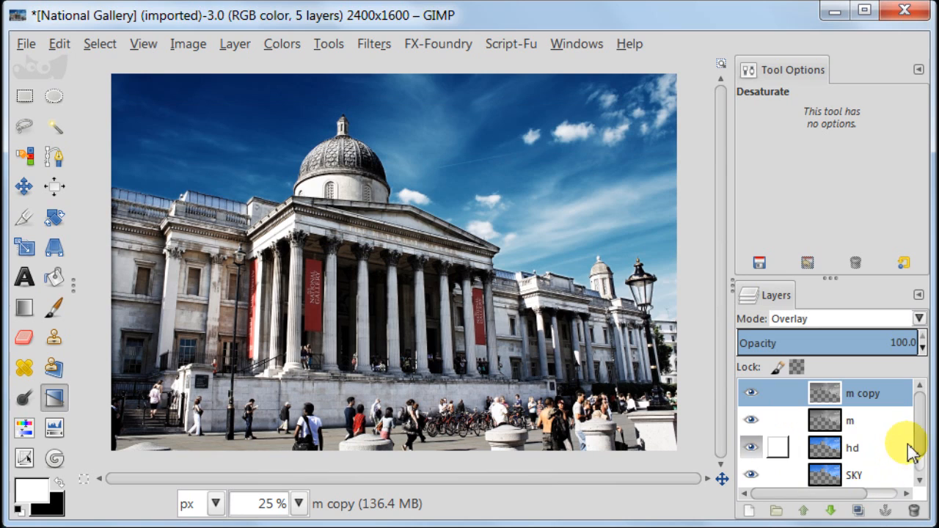
{"action": "scroll", "scroll_direction": "down", "scroll_amount": 3}
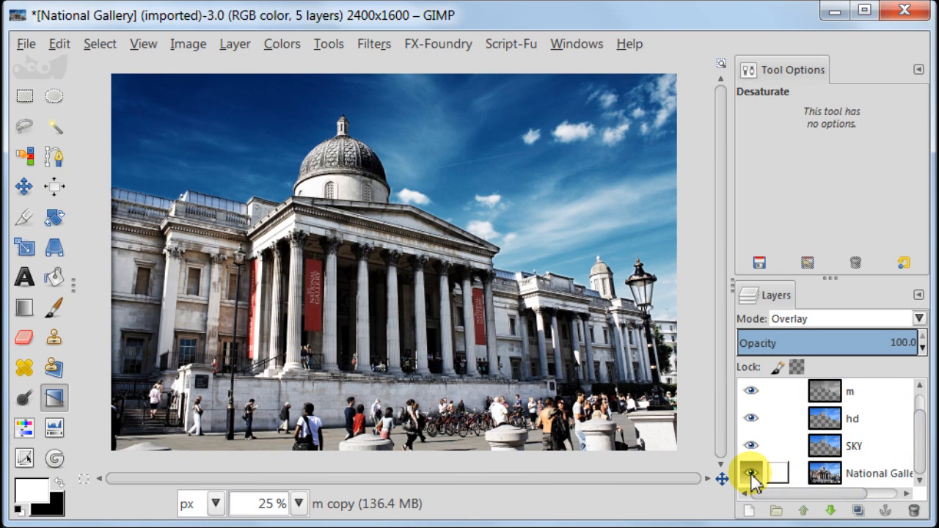
Step: Hide the National Gallery layer and merge the visible sky layers into one
{"action": "left_click", "coordinate": [750, 473]}
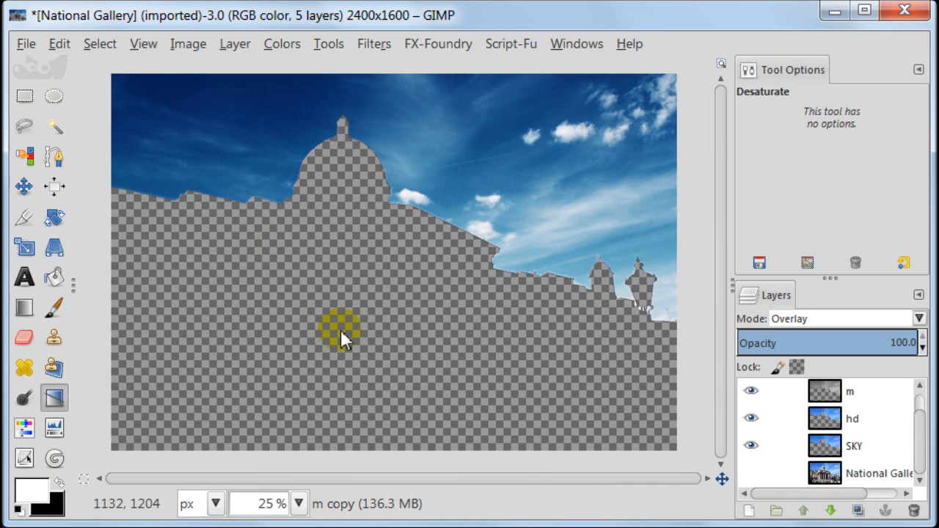
{"action": "left_click", "coordinate": [188, 44]}
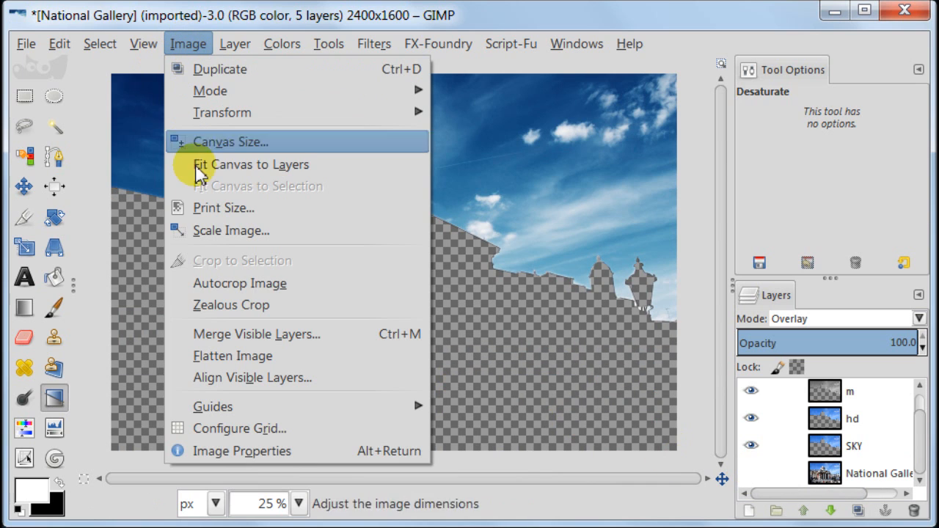
{"action": "left_click", "coordinate": [255, 334]}
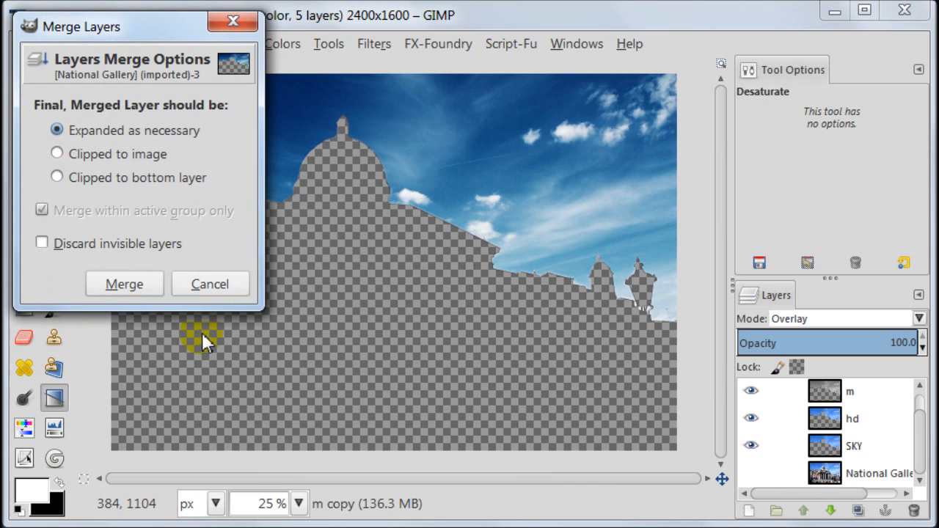
{"action": "left_click", "coordinate": [123, 285]}
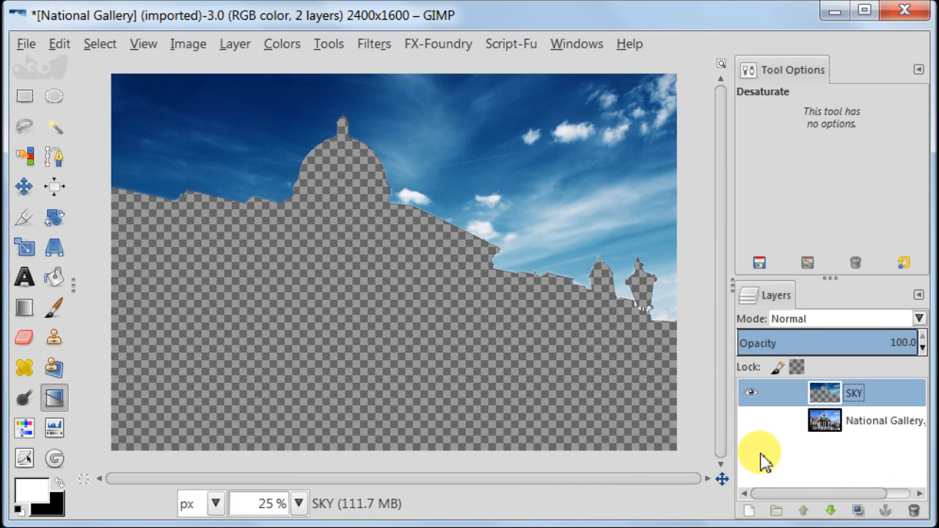
Step: Show the National Gallery layer and desaturate it by Lightness
{"action": "left_click", "coordinate": [750, 420]}
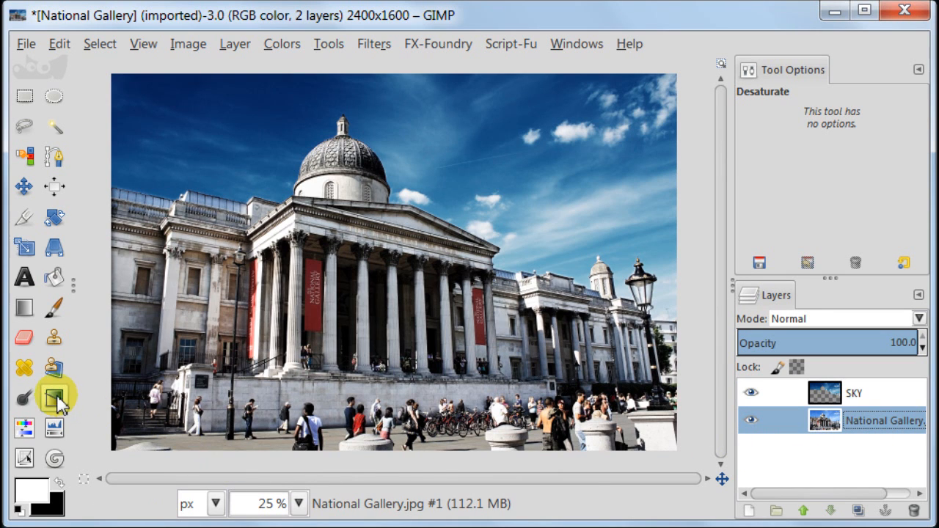
{"action": "left_click", "coordinate": [53, 396]}
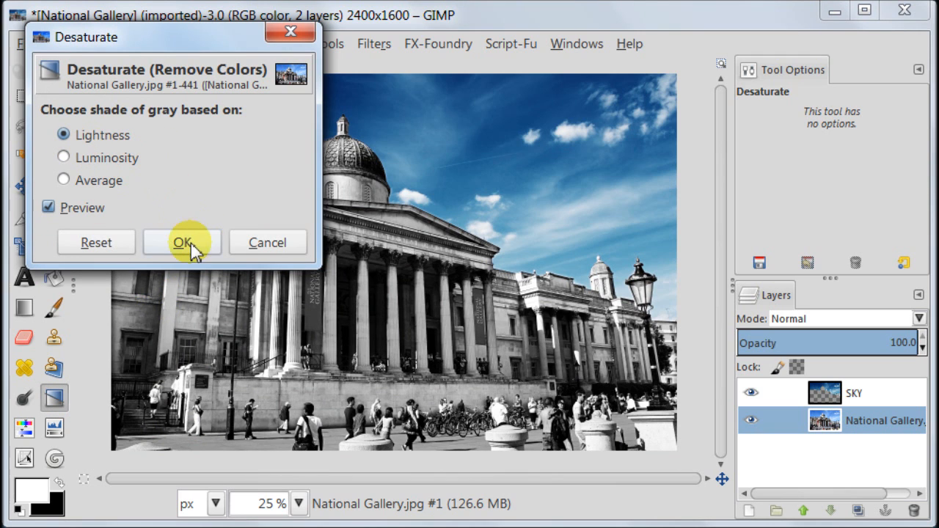
{"action": "left_click", "coordinate": [182, 242]}
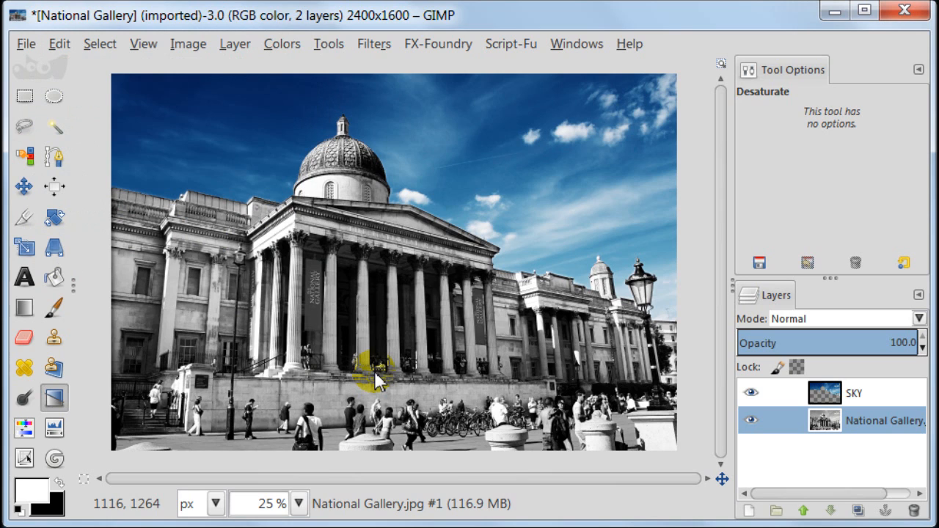
{"action": "mouse_move", "coordinate": [367, 388]}
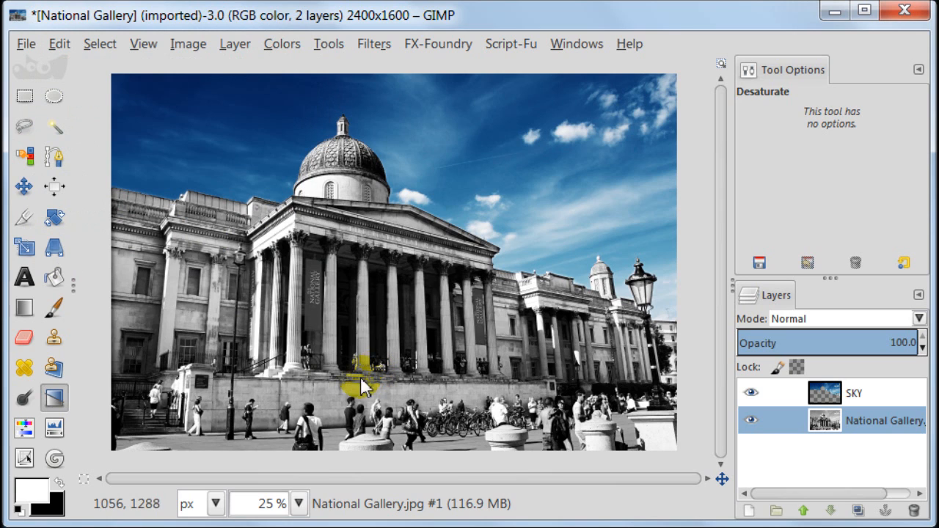
Step: Flatten the image into a single layer
{"action": "left_click", "coordinate": [188, 44]}
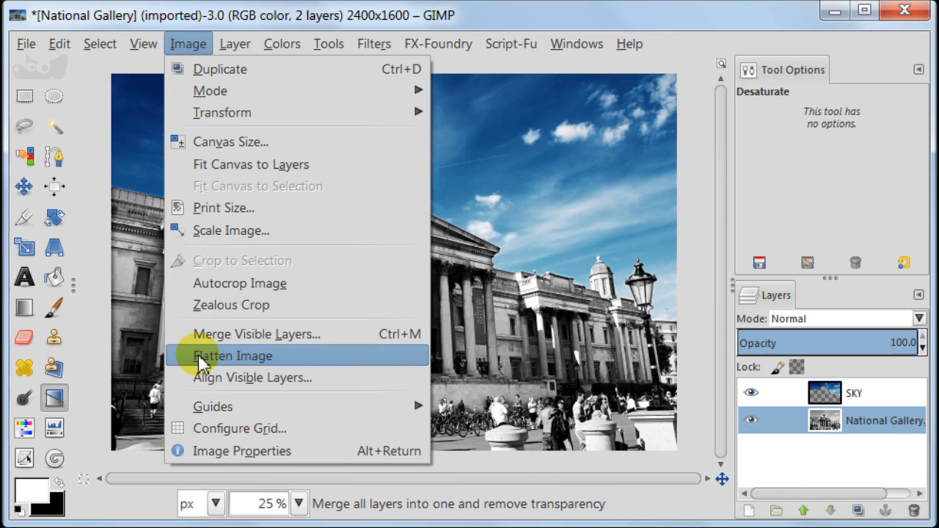
{"action": "left_click", "coordinate": [233, 357]}
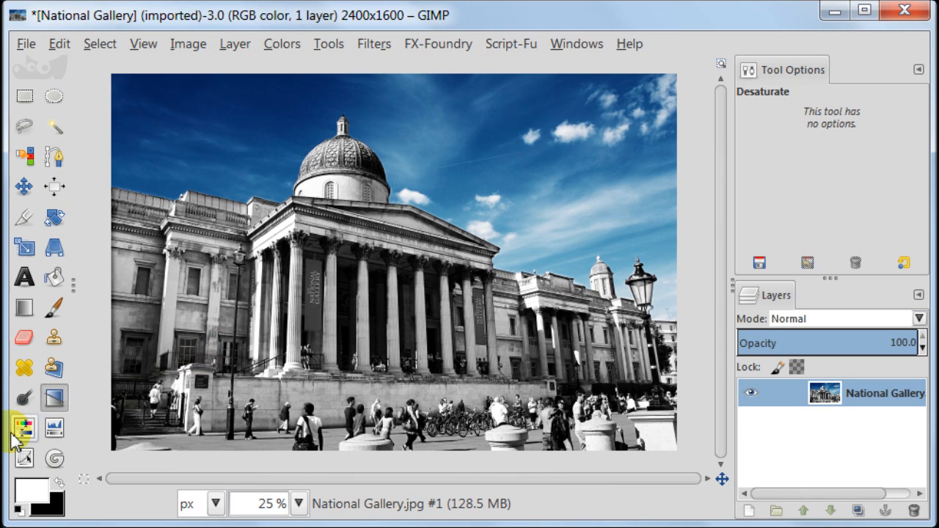
Step: Apply Hue-Saturation on Master with Hue -5 and Saturation -5 to the flattened image
{"action": "left_click", "coordinate": [24, 429]}
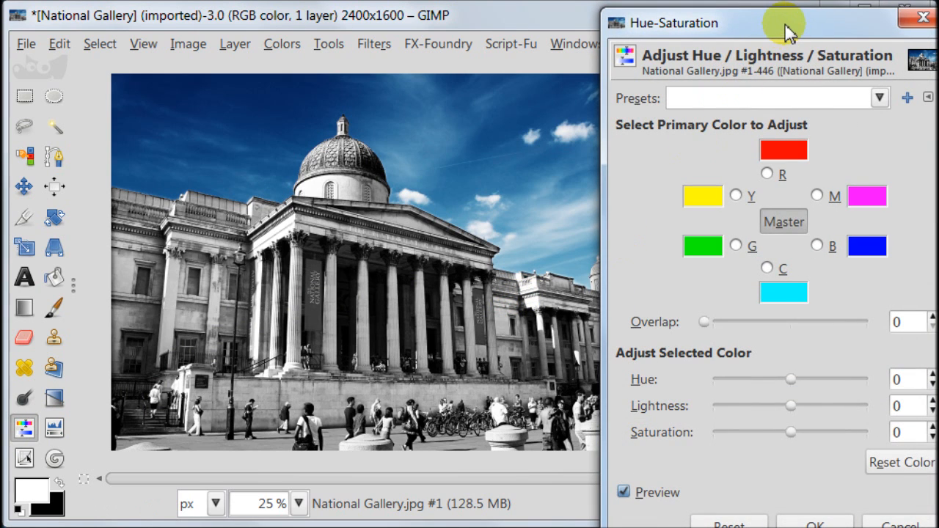
{"action": "left_click_drag", "start_coordinate": [770, 23], "coordinate": [731, 7]}
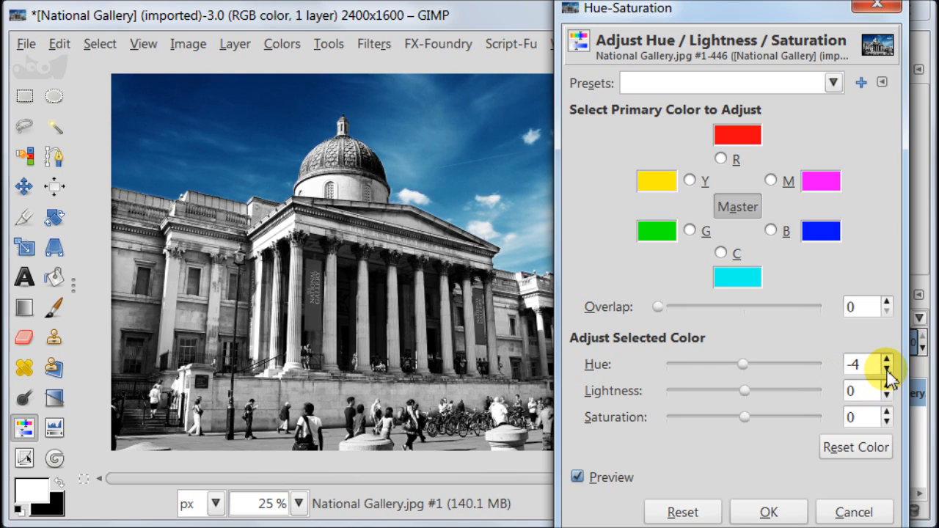
{"action": "left_click", "coordinate": [886, 370]}
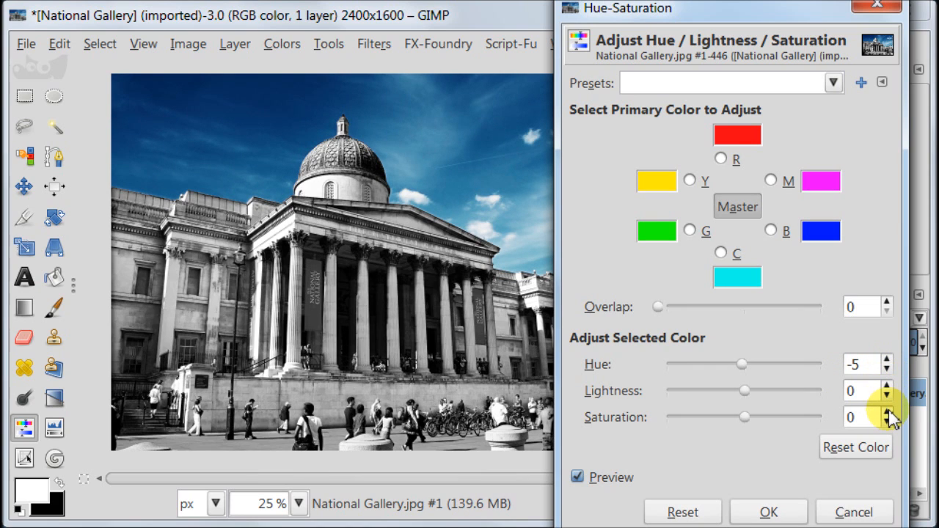
{"action": "left_click", "coordinate": [884, 423]}
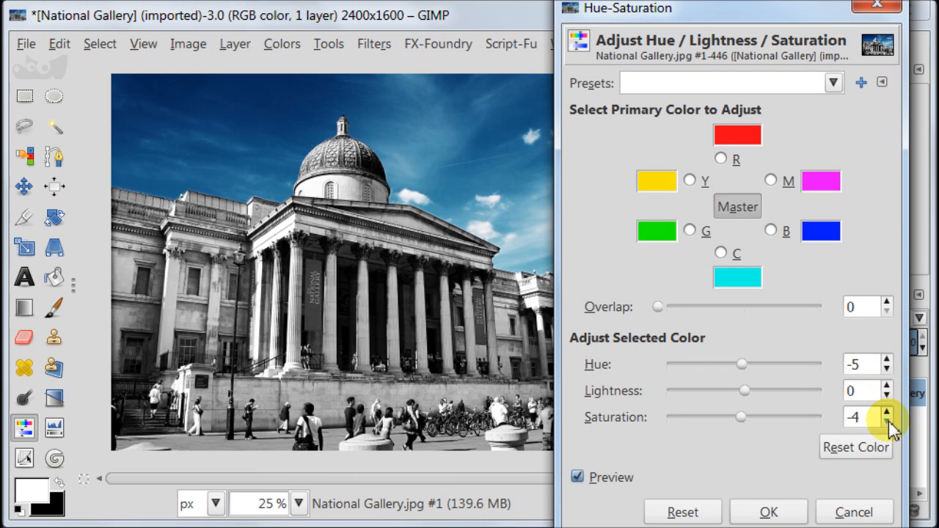
{"action": "left_click", "coordinate": [884, 422]}
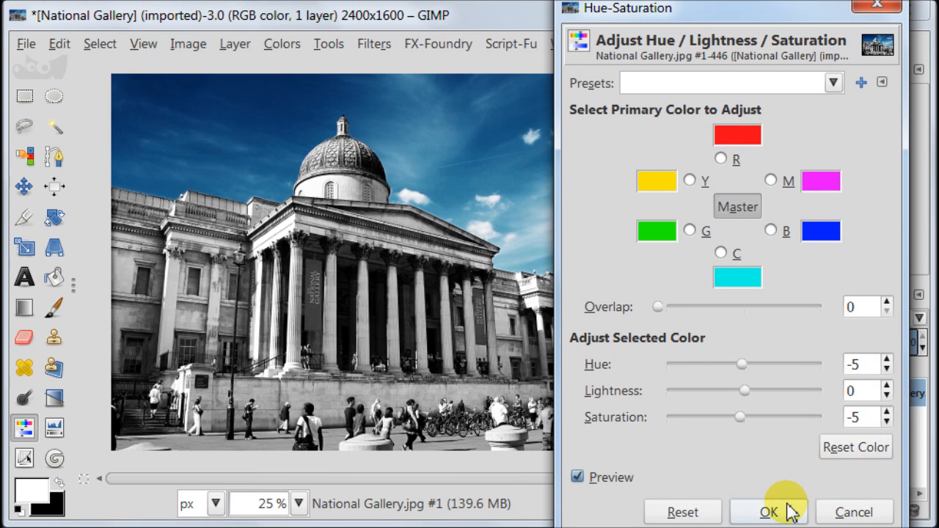
{"action": "left_click", "coordinate": [769, 511]}
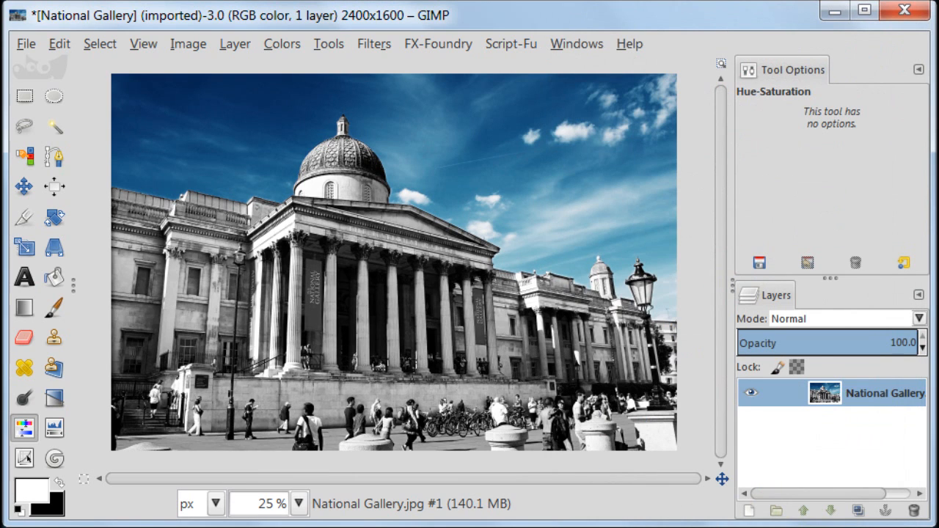